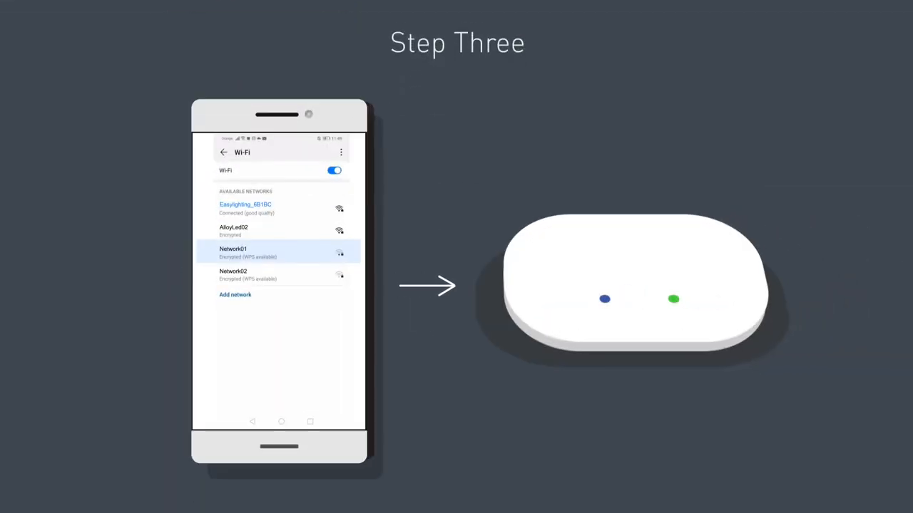
Connect the phone to the Easylighting controller's own Wi-Fi network.
{"action": "left_click", "coordinate": [278, 274]}
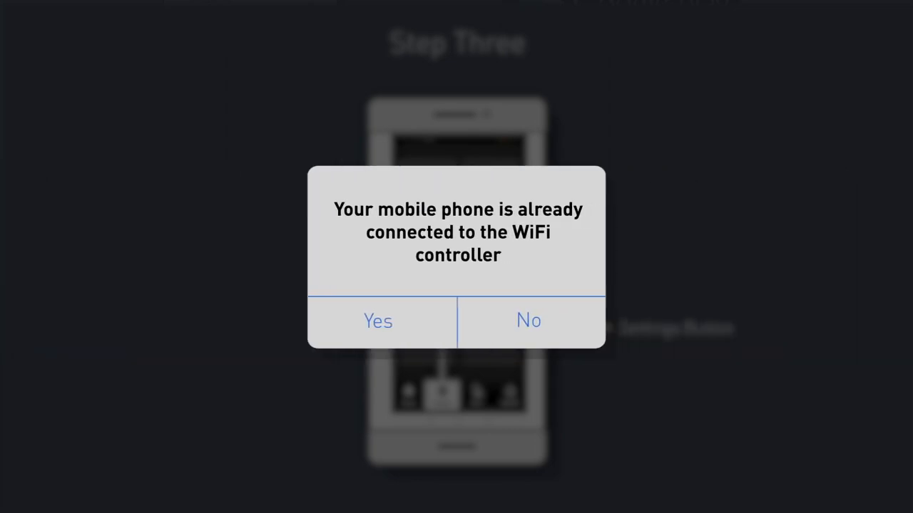
Confirm the controller connection, choose AlloyLED-2G, enter its password and acknowledge the successful configuration.
{"action": "left_click", "coordinate": [378, 321]}
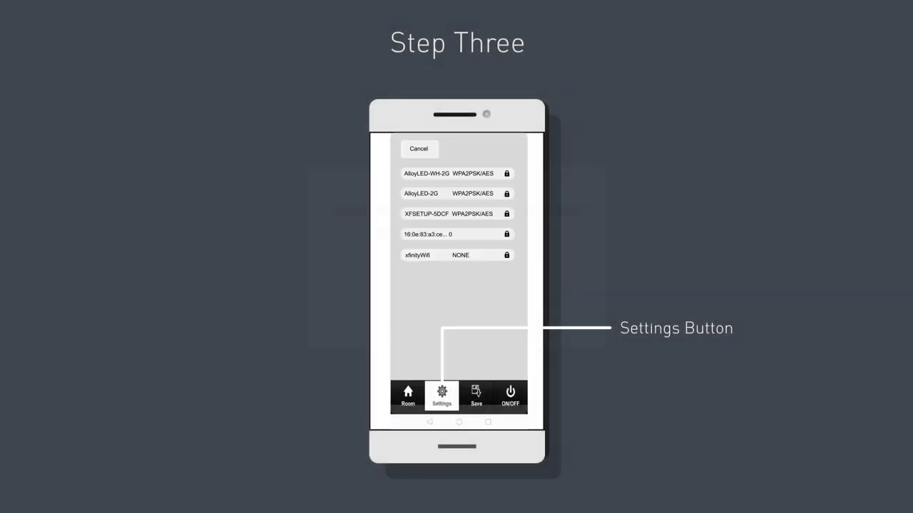
{"action": "left_click", "coordinate": [457, 194]}
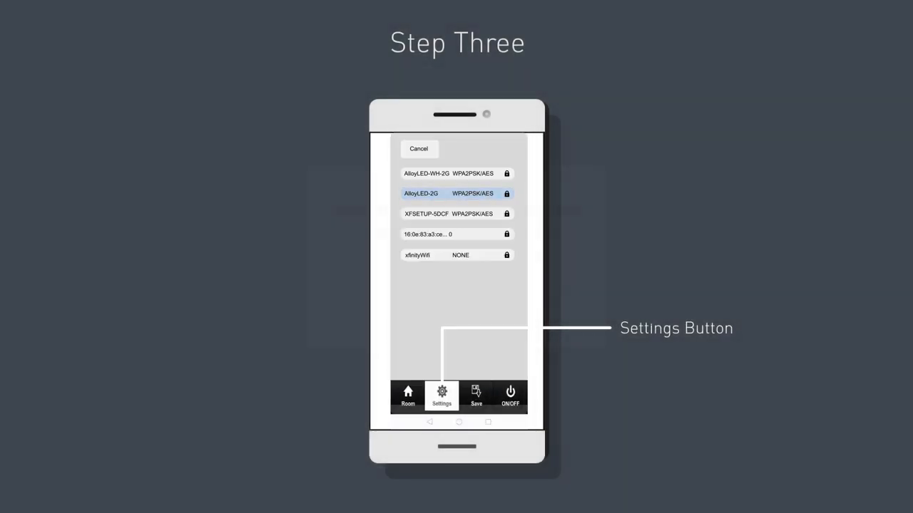
{"action": "left_click", "coordinate": [456, 194]}
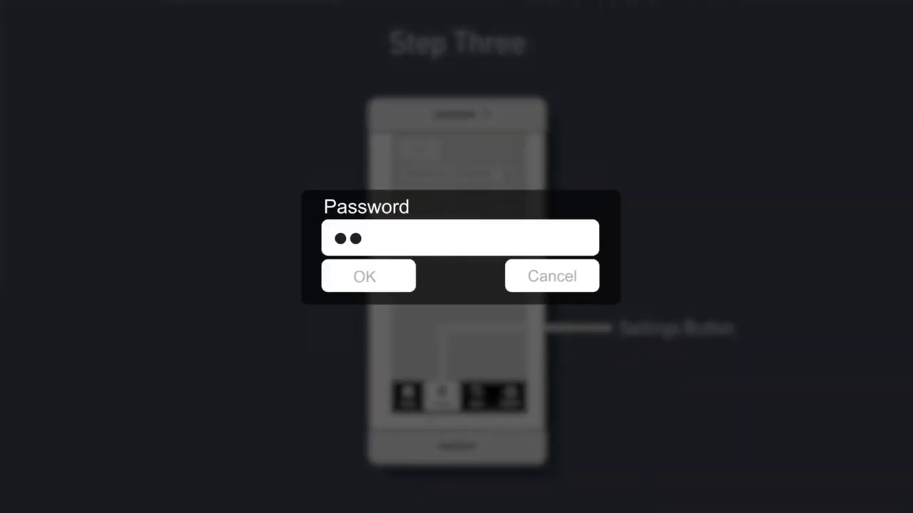
{"action": "type", "text": "password"}
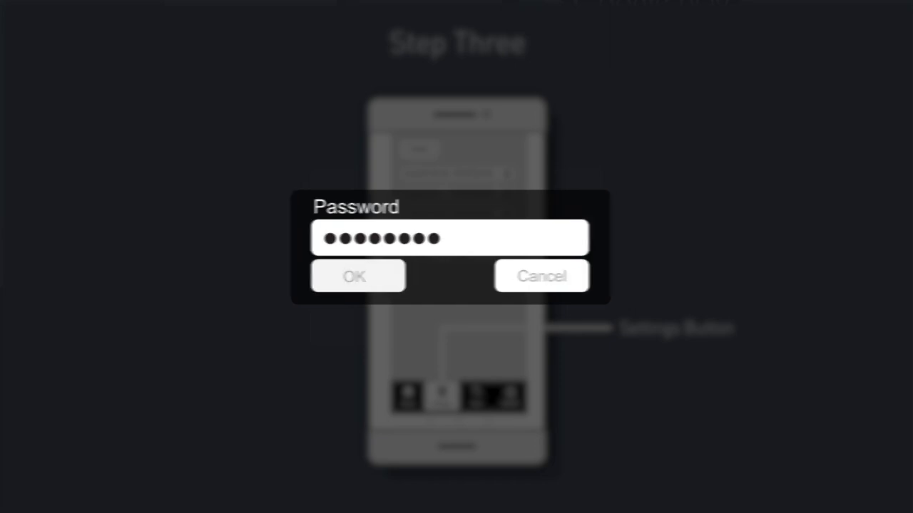
{"action": "left_click", "coordinate": [354, 277]}
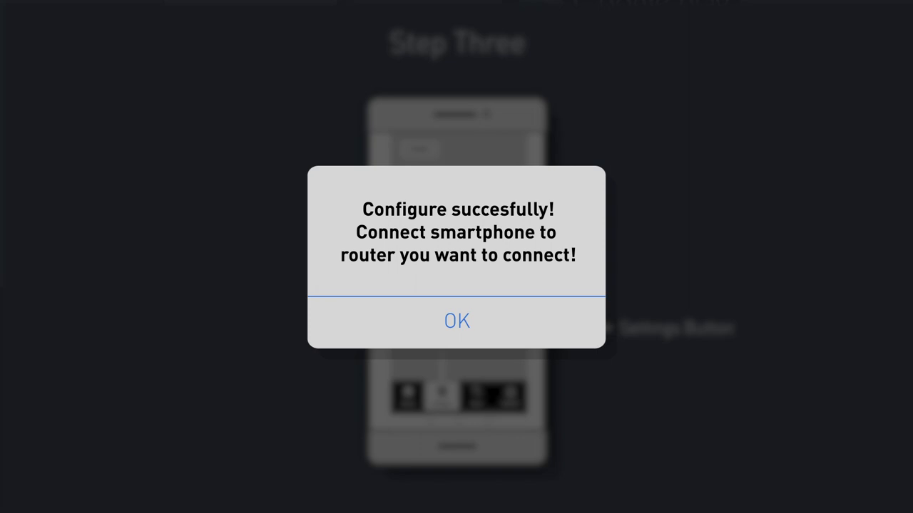
{"action": "left_click", "coordinate": [457, 319]}
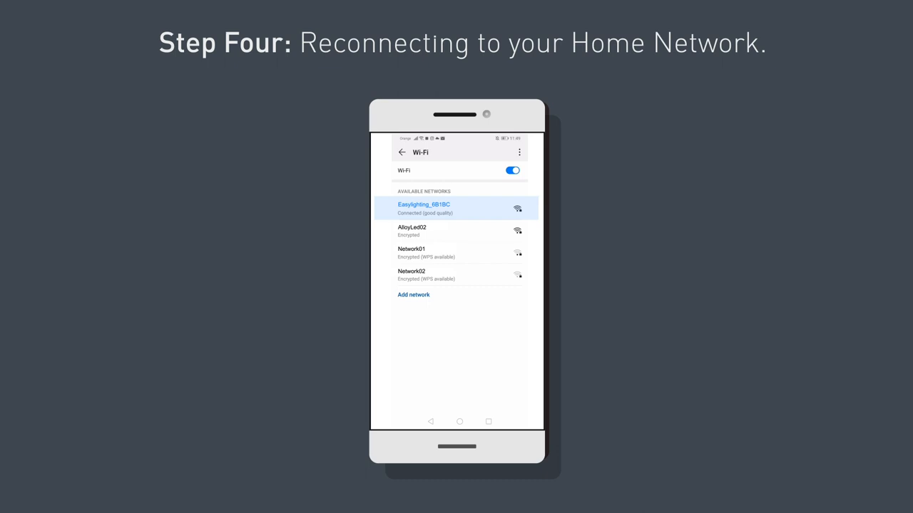
Reconnect the phone to the home Wi-Fi network.
{"action": "left_click", "coordinate": [454, 231]}
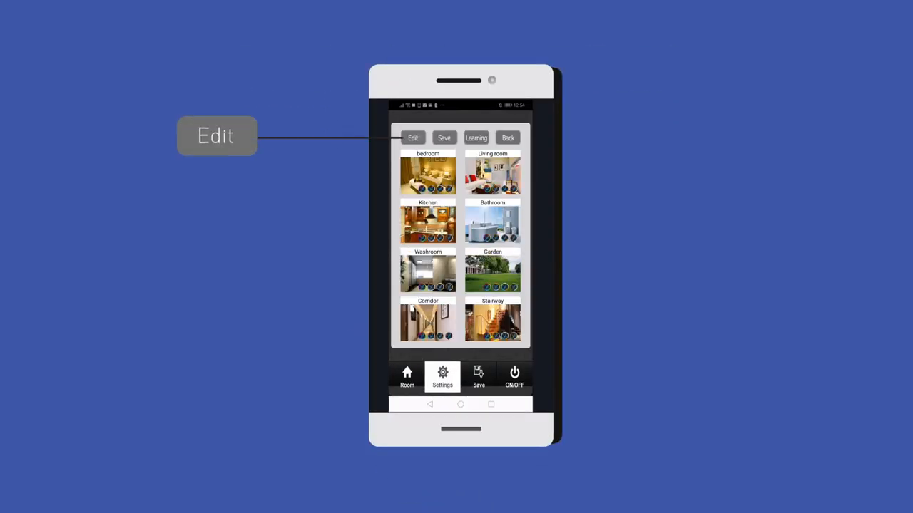
Rename the Bedroom room to 'zone', save it and return to the room overview.
{"action": "left_click", "coordinate": [428, 154]}
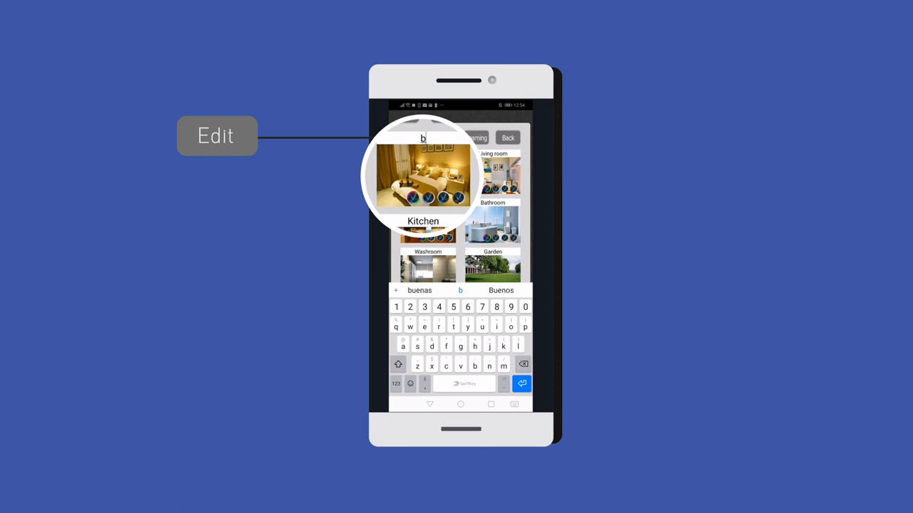
{"action": "type", "text": "zone"}
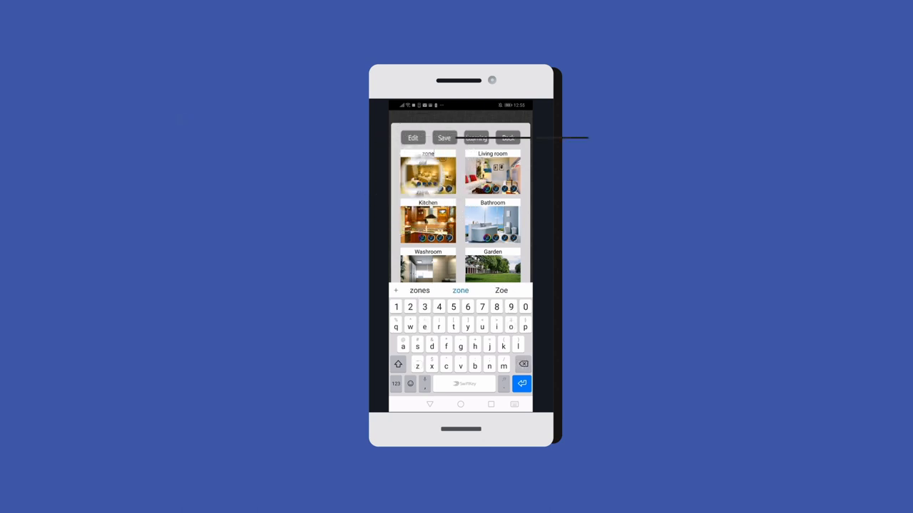
{"action": "left_click", "coordinate": [444, 137]}
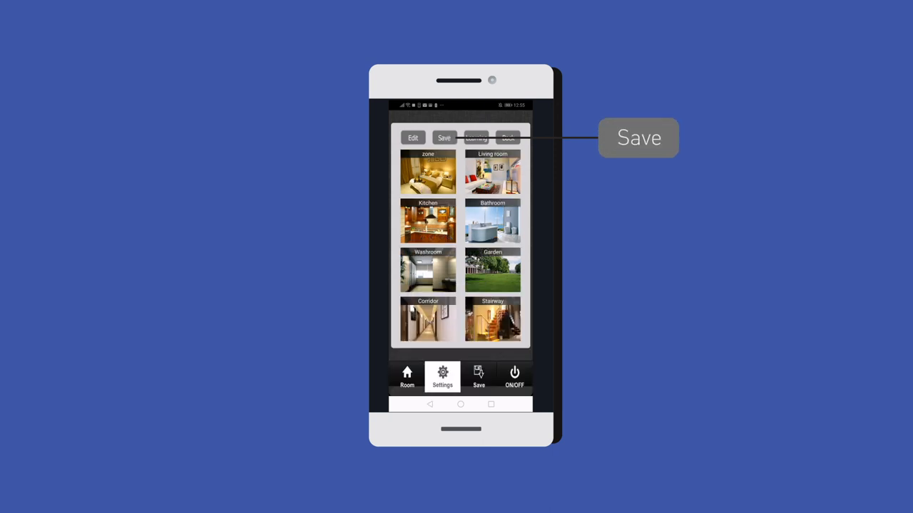
{"action": "left_click", "coordinate": [408, 376]}
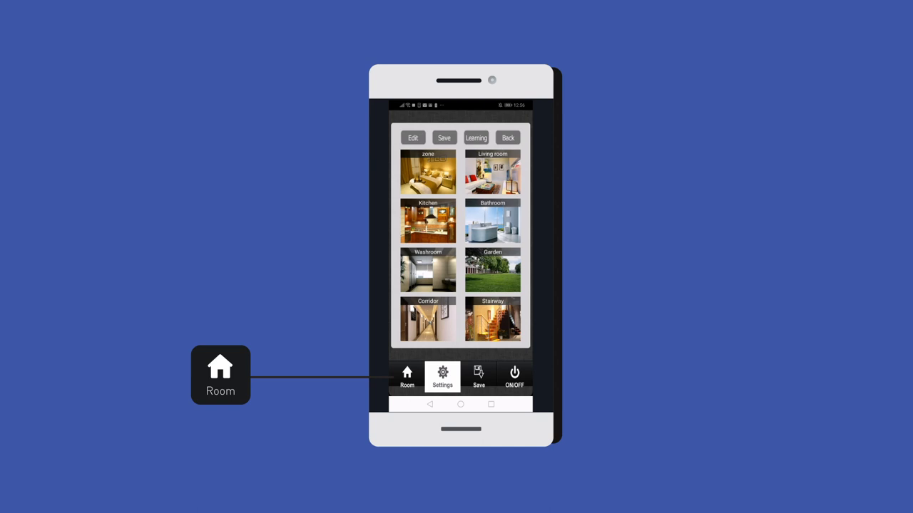
{"action": "left_click", "coordinate": [406, 377]}
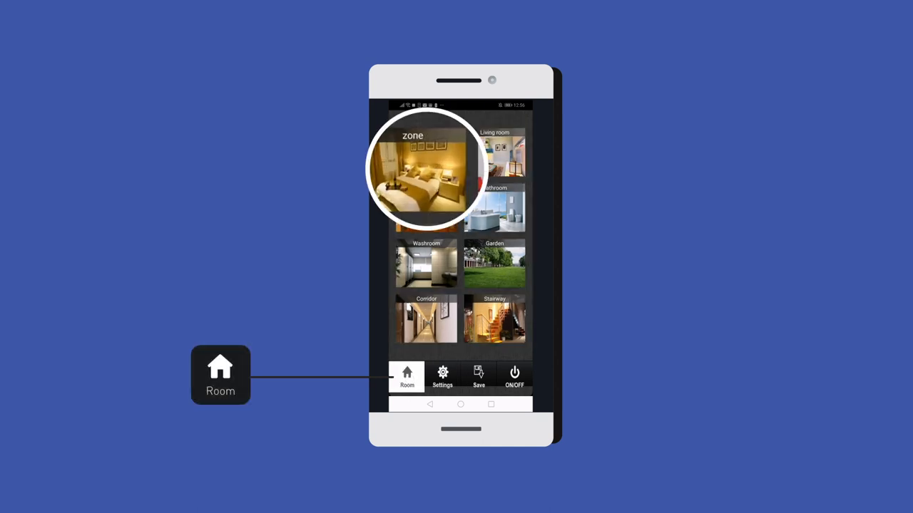
Select the zone room and try its RGB colour-wheel control before returning to the rooms.
{"action": "left_click", "coordinate": [424, 171]}
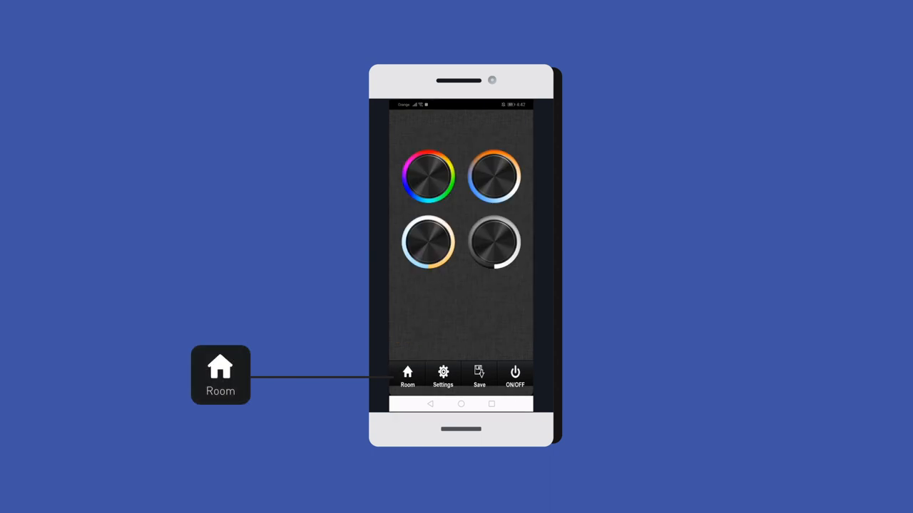
{"action": "left_click", "coordinate": [426, 177]}
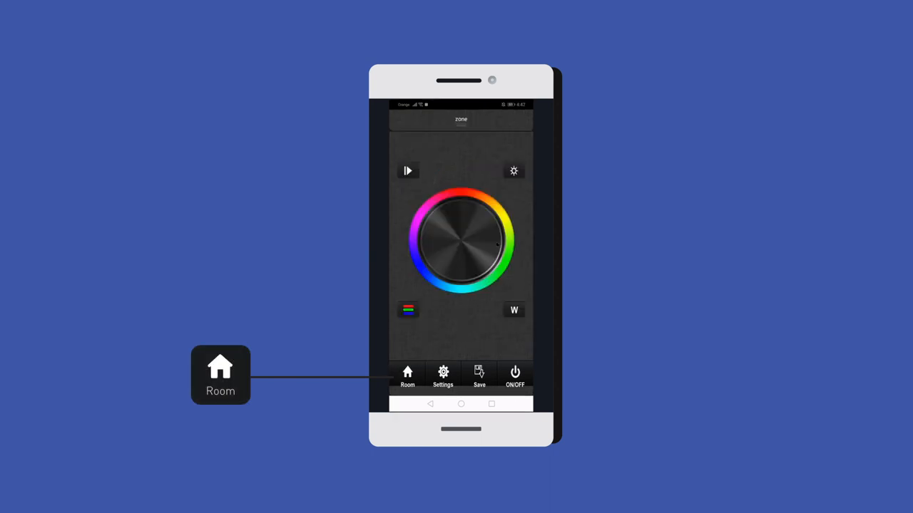
{"action": "left_click", "coordinate": [460, 120]}
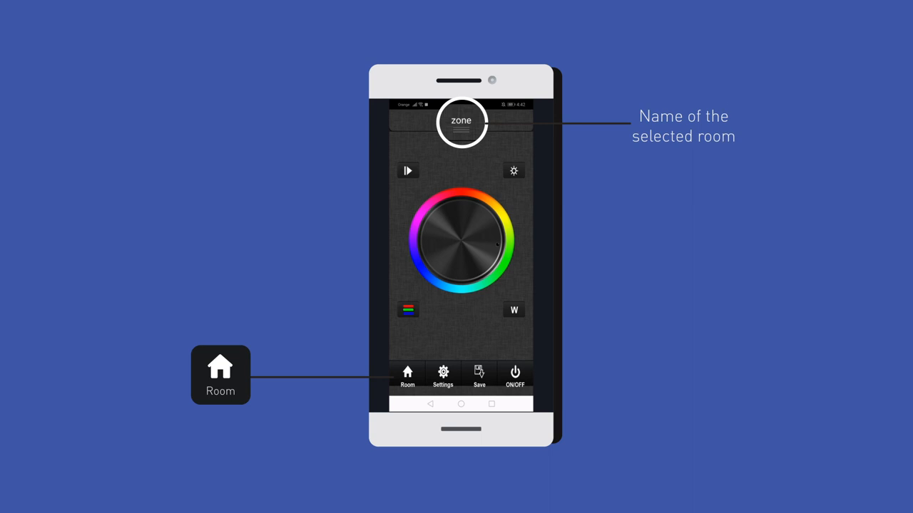
{"action": "left_click", "coordinate": [408, 376]}
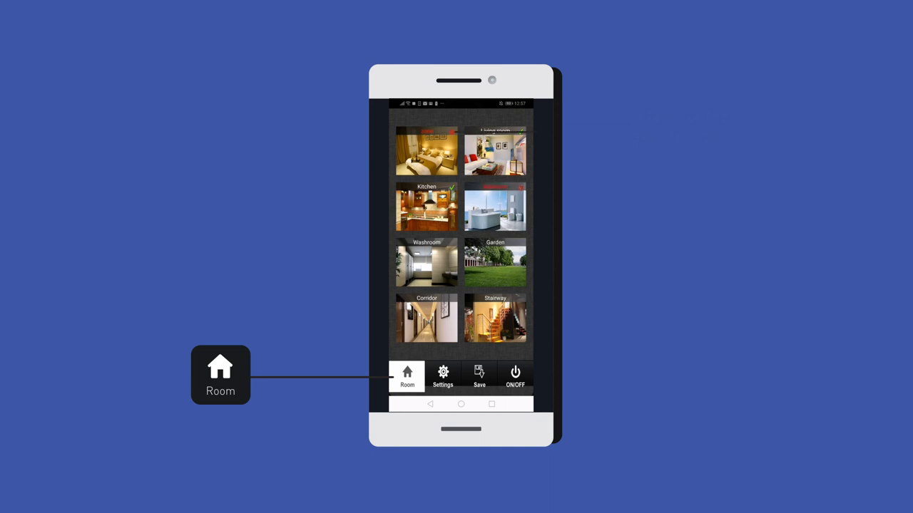
Pick the zone room and choose its RGB-W / RGB controller colour wheel.
{"action": "left_click", "coordinate": [515, 376]}
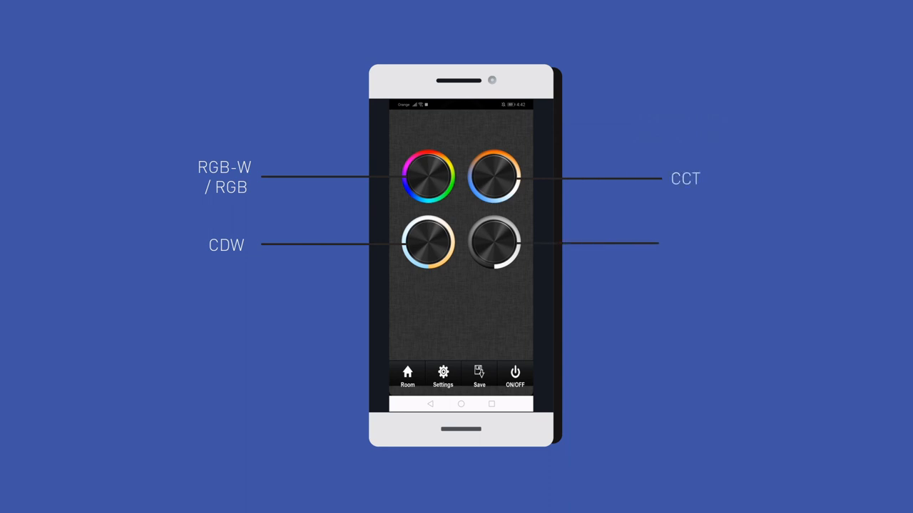
{"action": "left_click", "coordinate": [425, 174]}
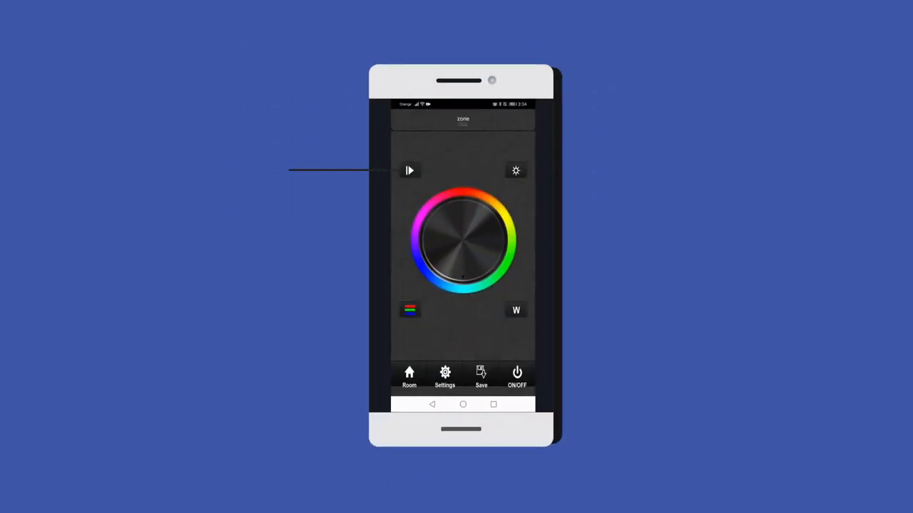
Switch the zone lights to sound-reactive voice mode from the colour wheel.
{"action": "left_click", "coordinate": [409, 169]}
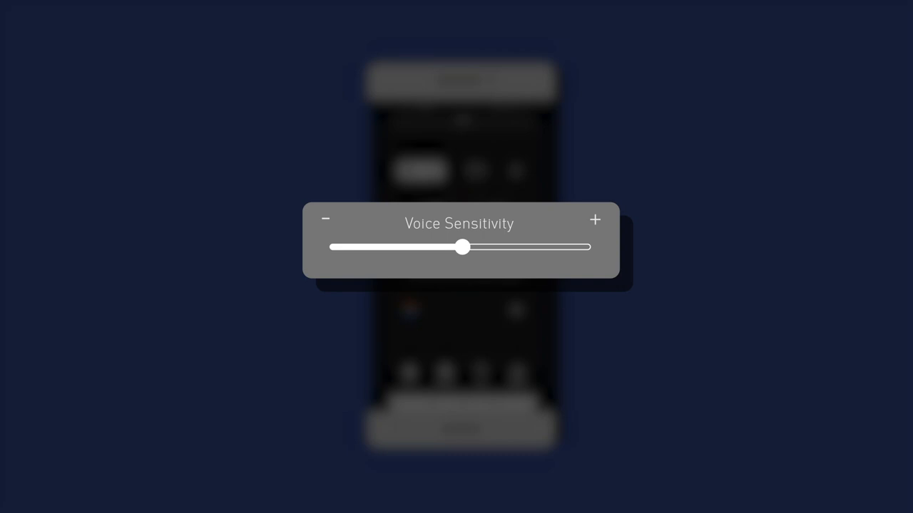
Raise the Voice Sensitivity slider for the sound-reactive lighting.
{"action": "left_click_drag", "start_coordinate": [464, 248], "coordinate": [562, 248]}
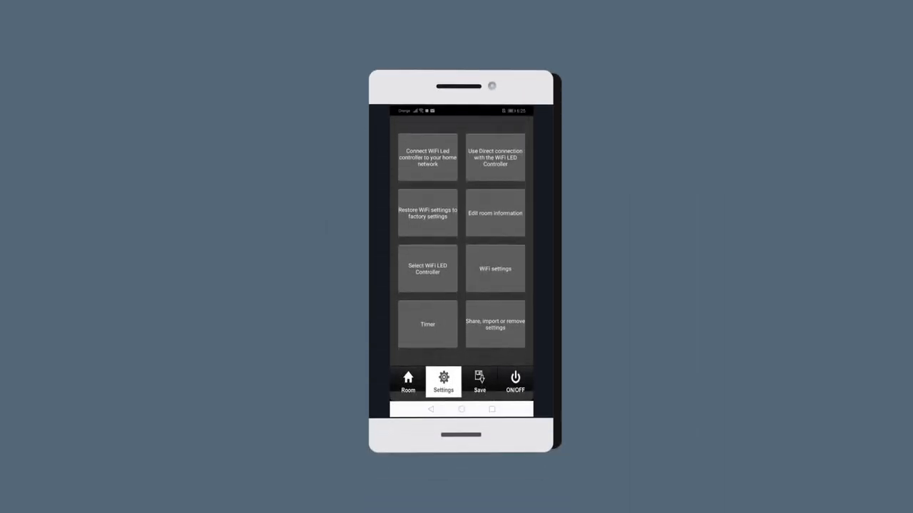
Choose direct connection with the WiFi LED Controller and join the Easylighting network.
{"action": "left_click", "coordinate": [495, 157]}
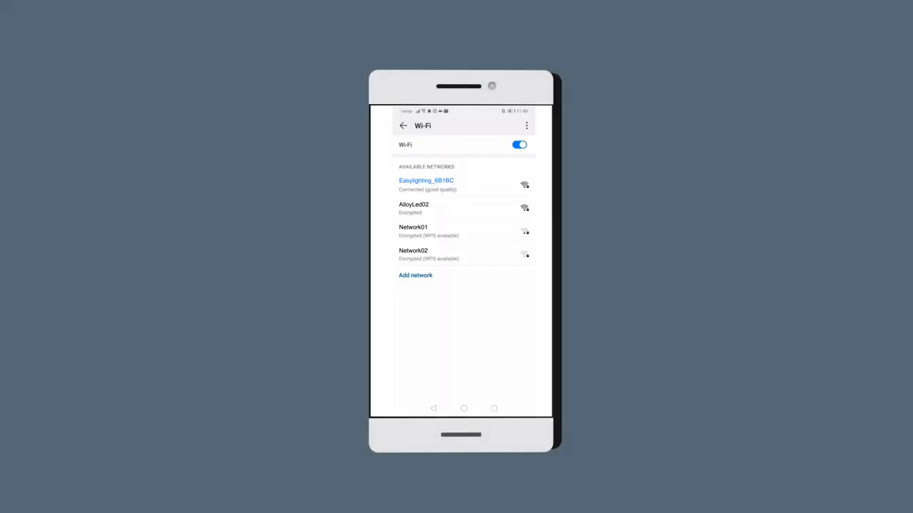
{"action": "left_click", "coordinate": [425, 184]}
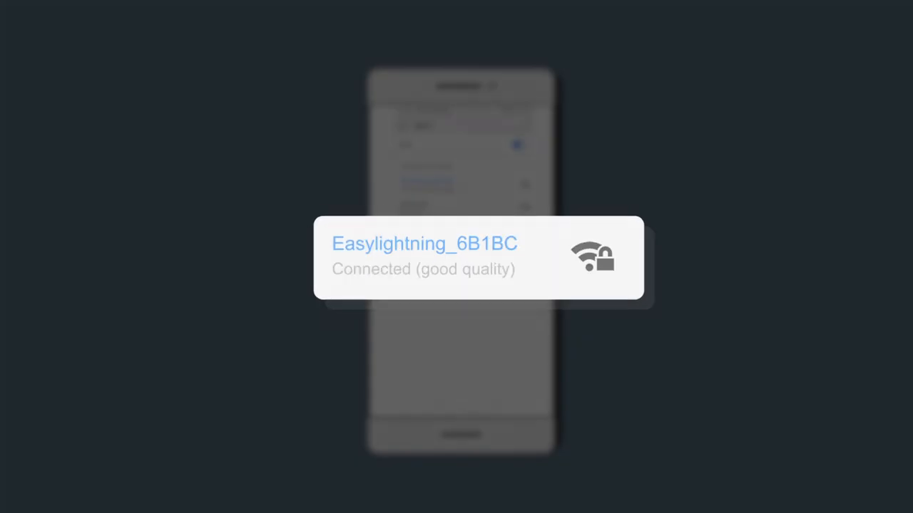